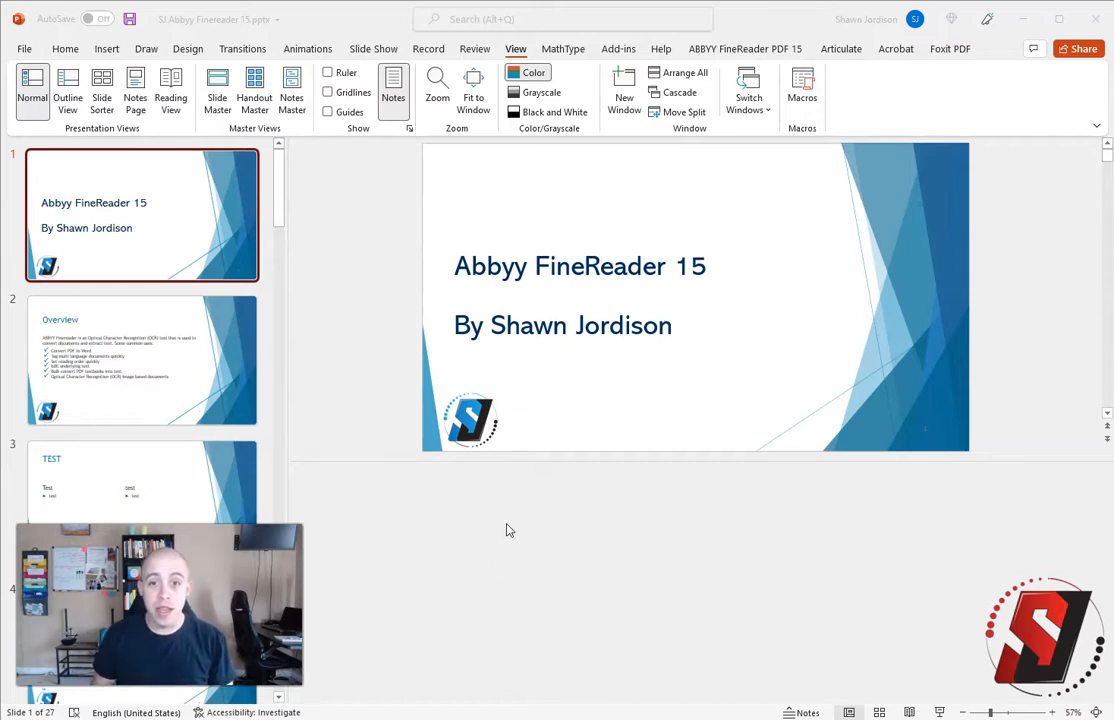
{"action": "mouse_move", "coordinate": [412, 315]}
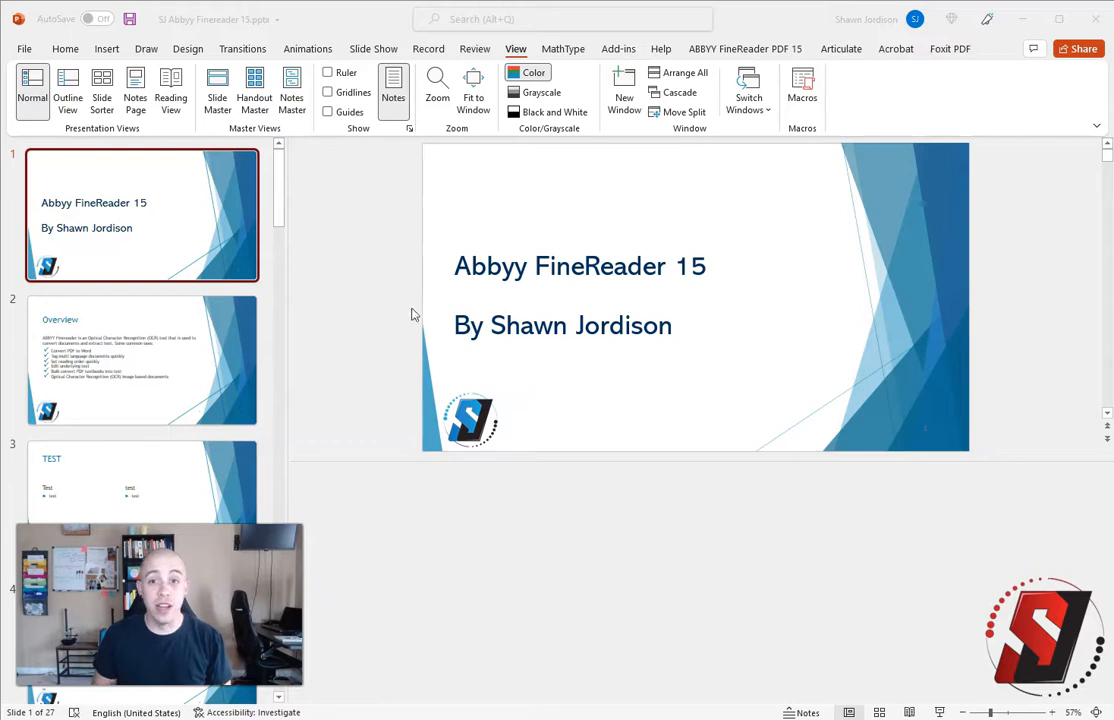
{"action": "mouse_move", "coordinate": [382, 248]}
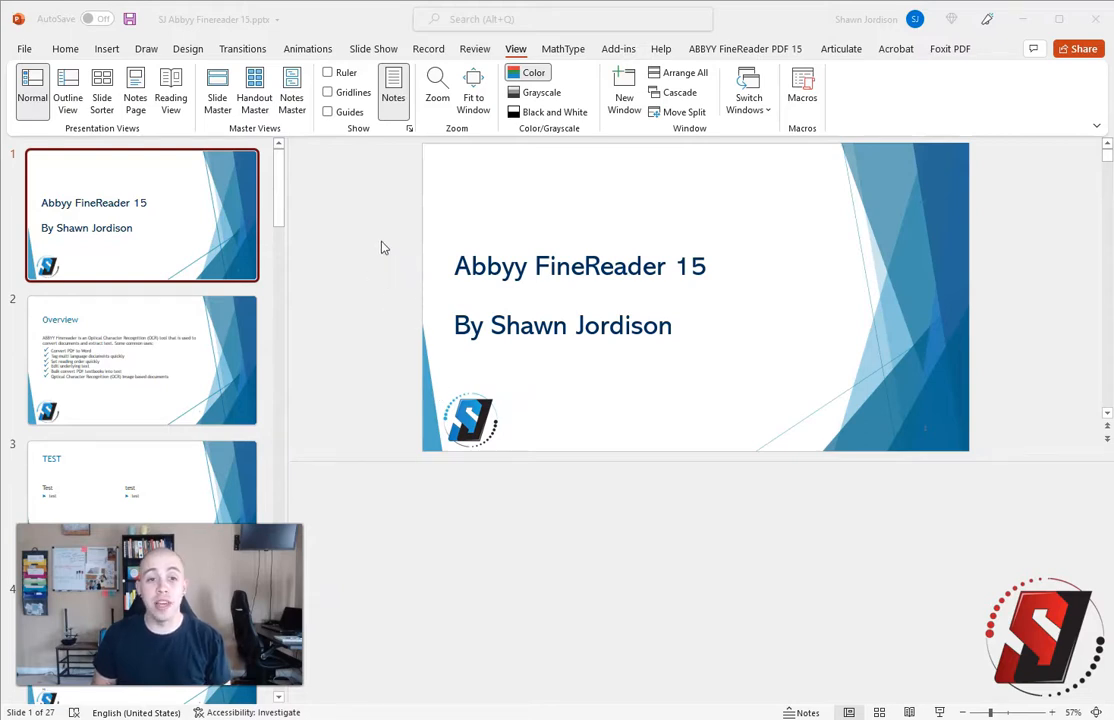
{"action": "mouse_move", "coordinate": [507, 45]}
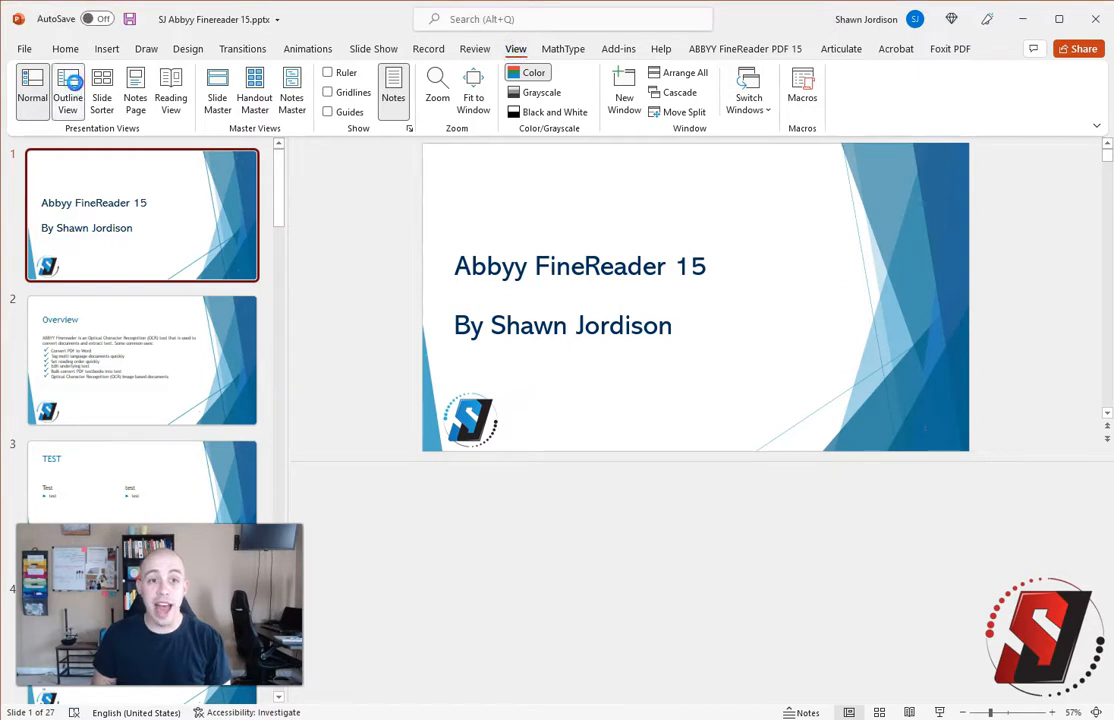
Step: Switch to Outline View and scroll down to the Exporting to Word slides around slide 22
{"action": "left_click", "coordinate": [67, 89]}
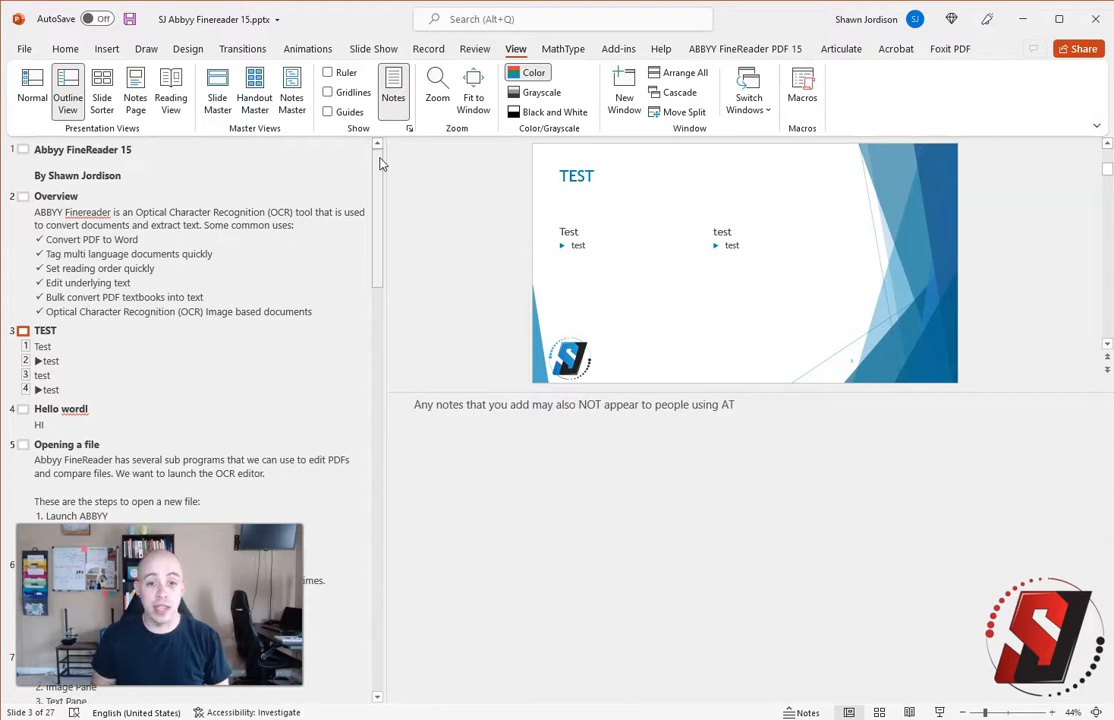
{"action": "scroll", "scroll_direction": "down", "scroll_amount": 3}
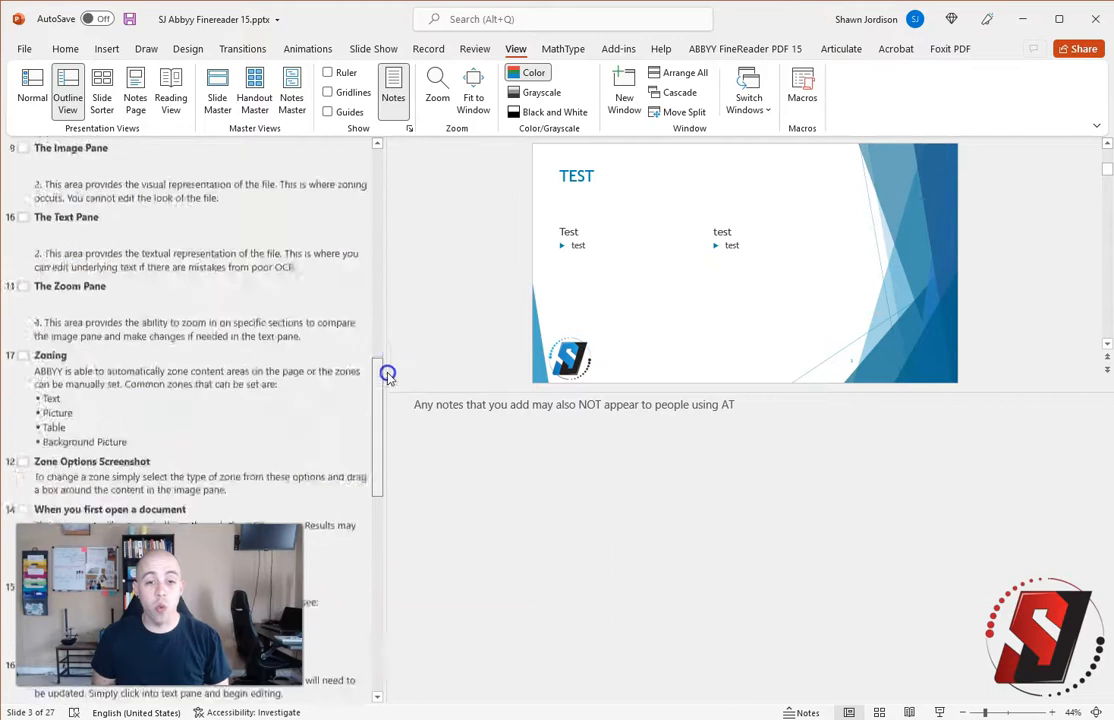
{"action": "scroll", "scroll_direction": "down", "scroll_amount": 3}
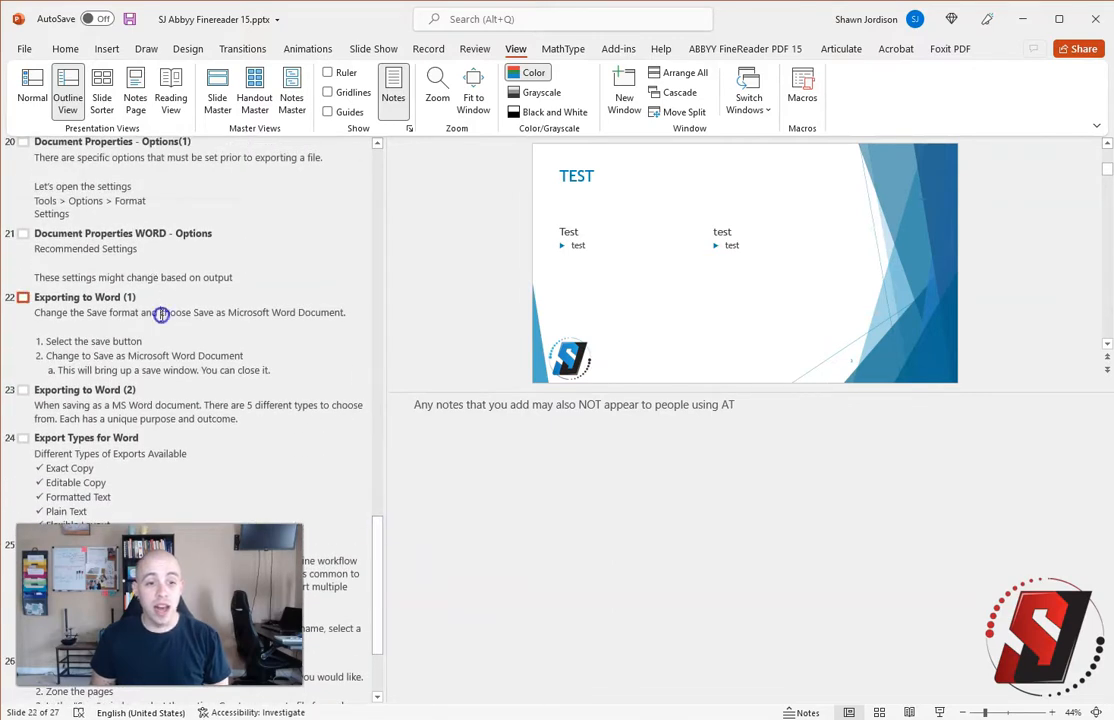
Step: Select the Exporting to Word (2) entry in the outline to show slide 23
{"action": "left_click", "coordinate": [85, 297]}
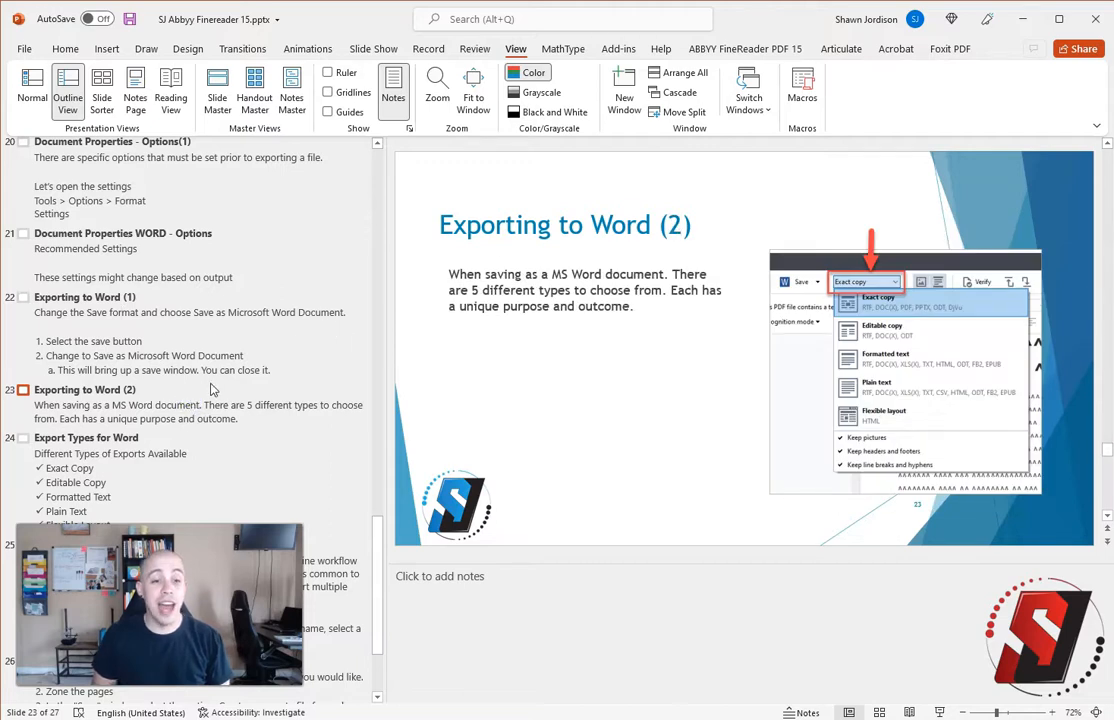
Step: Add a slide after Exporting to Word (2) and title it 'Exporting to Word (3)'
{"action": "left_click", "coordinate": [65, 48]}
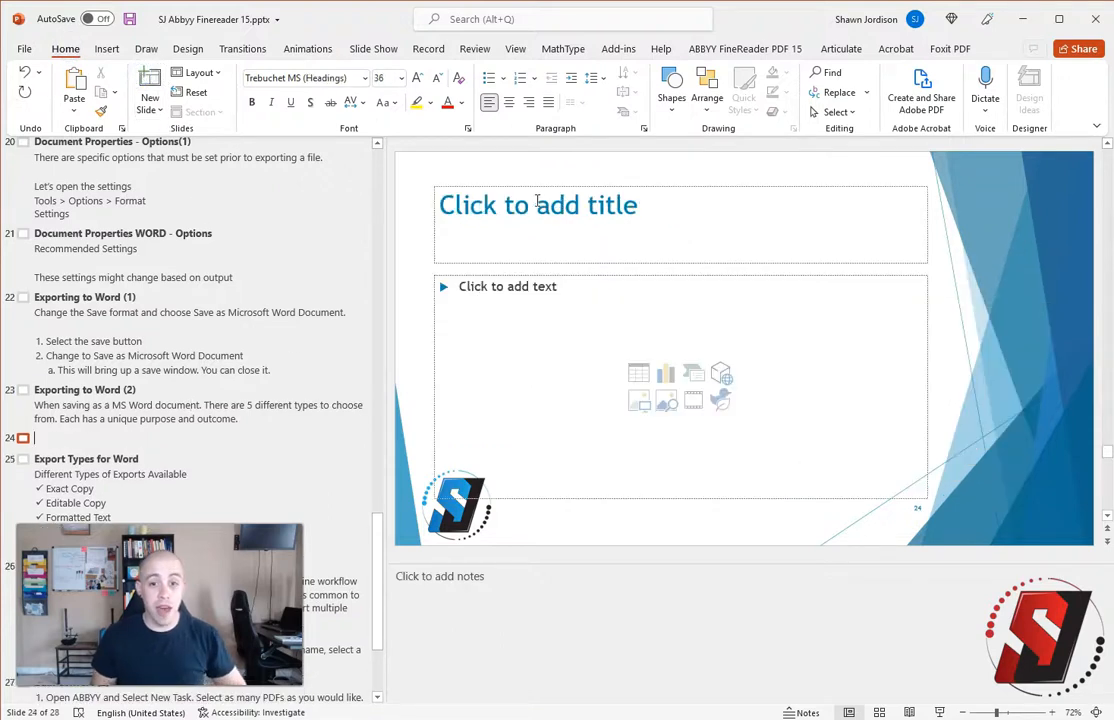
{"action": "type", "text": "Expro"}
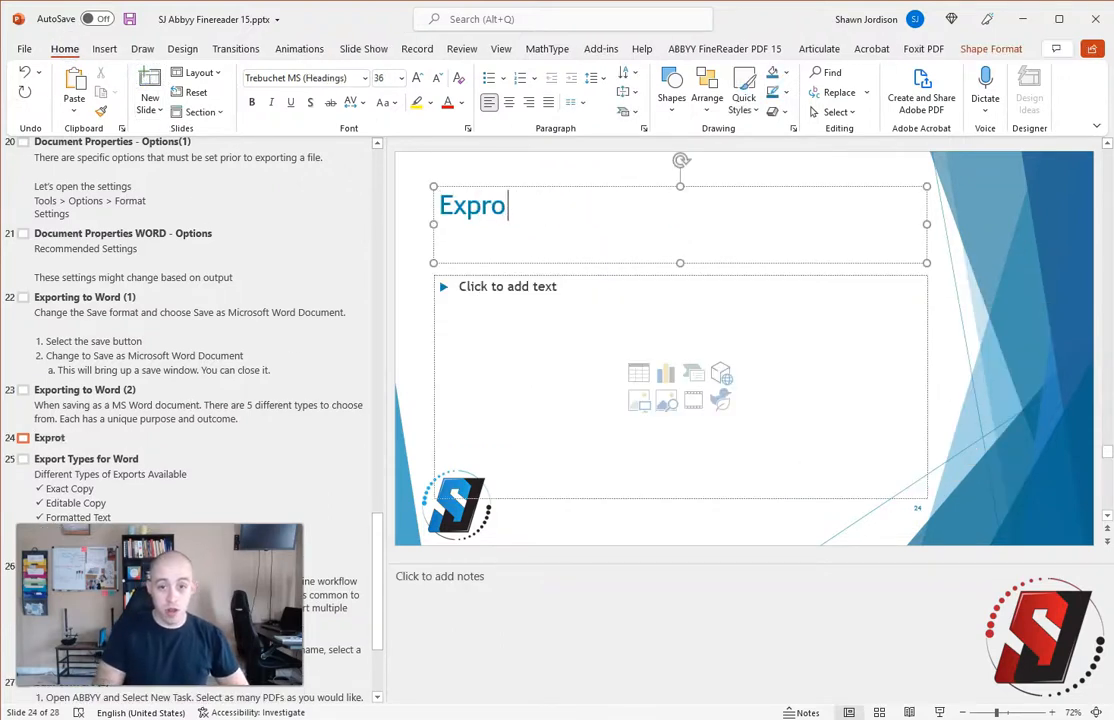
{"action": "type", "text": "rting to Wo"}
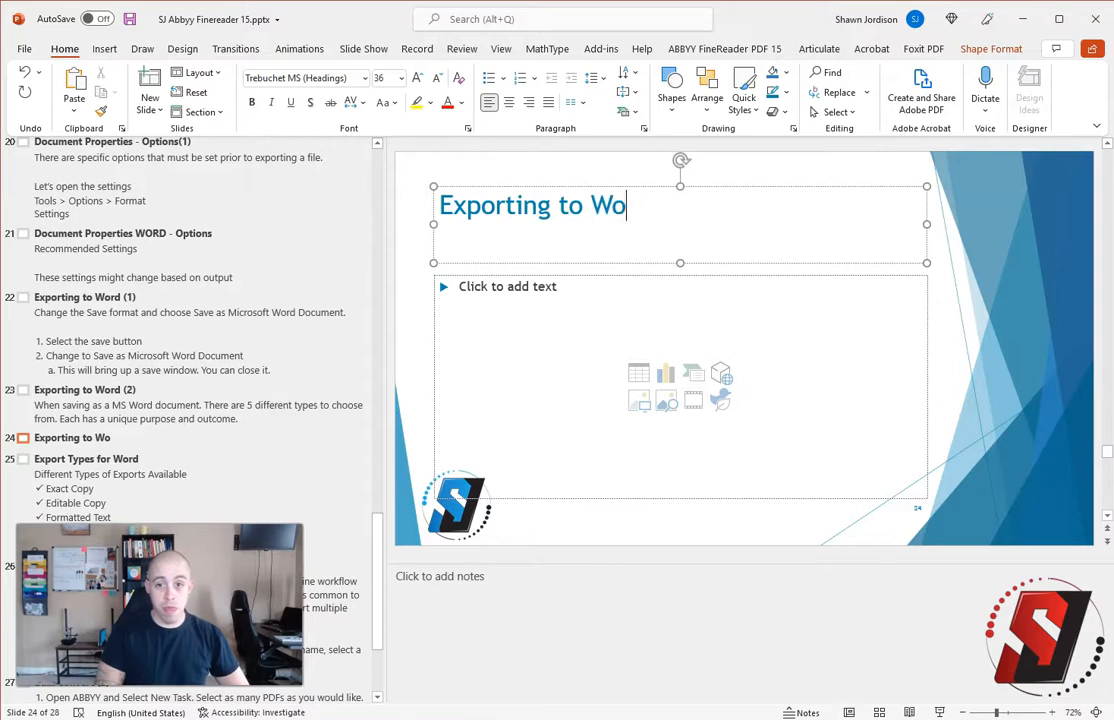
{"action": "type", "text": "rd (3)"}
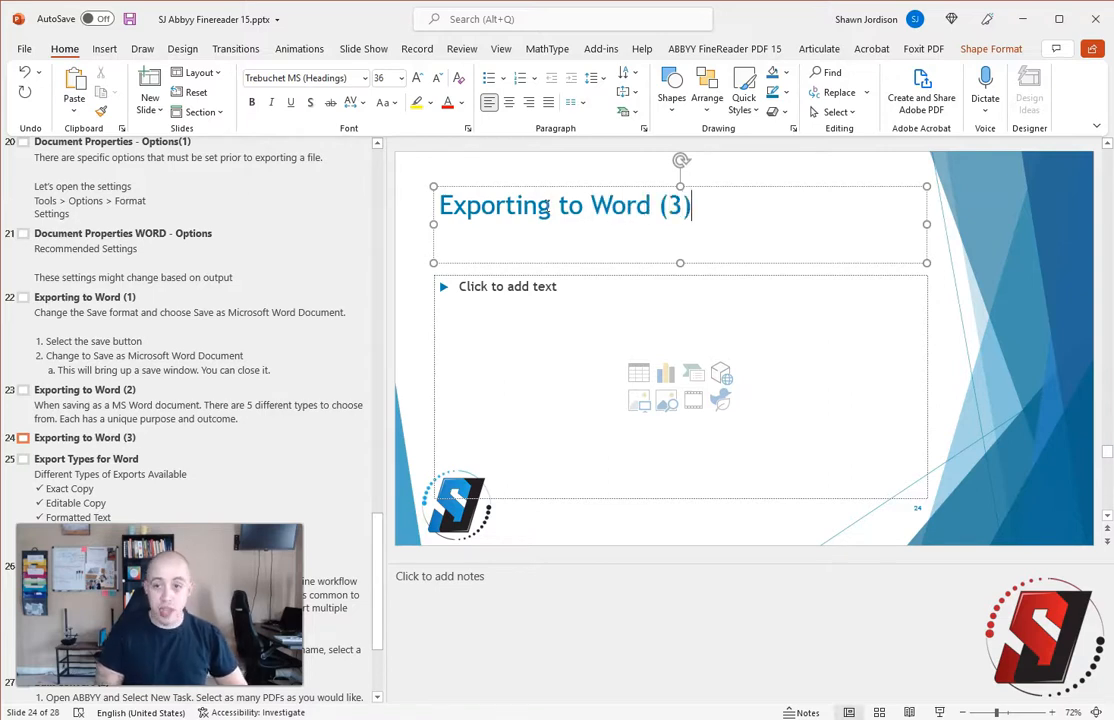
Step: Shrink the '(3)' in the slide 24 title to 20 pt
{"action": "double_click", "coordinate": [675, 205]}
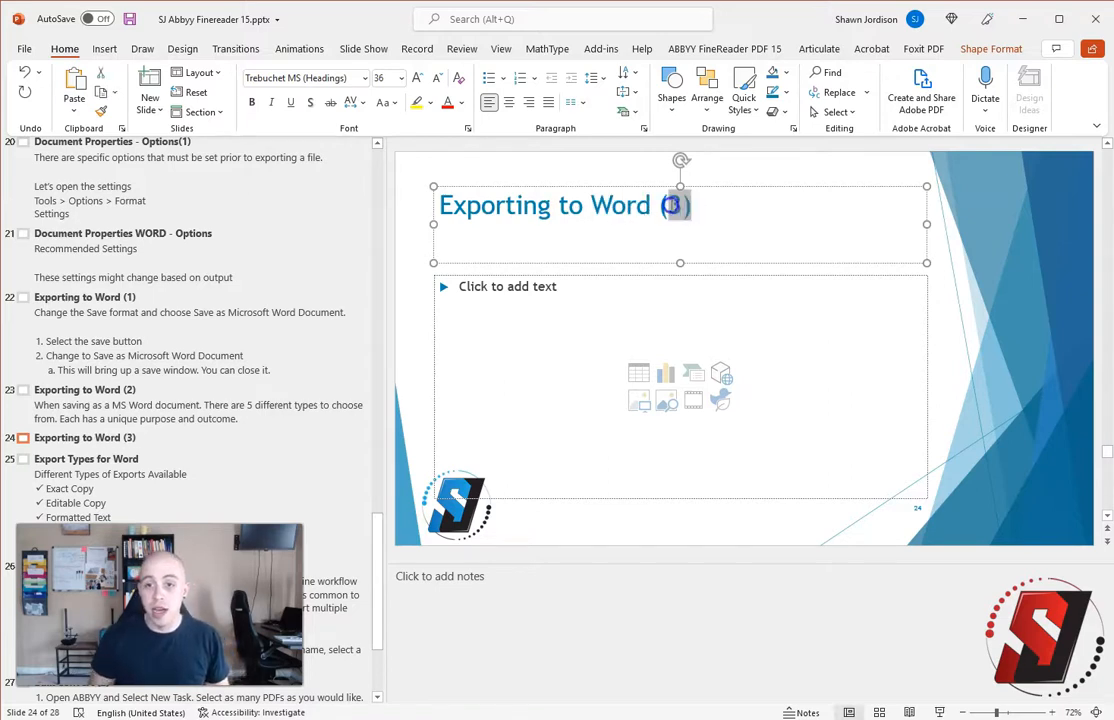
{"action": "left_click", "coordinate": [440, 78]}
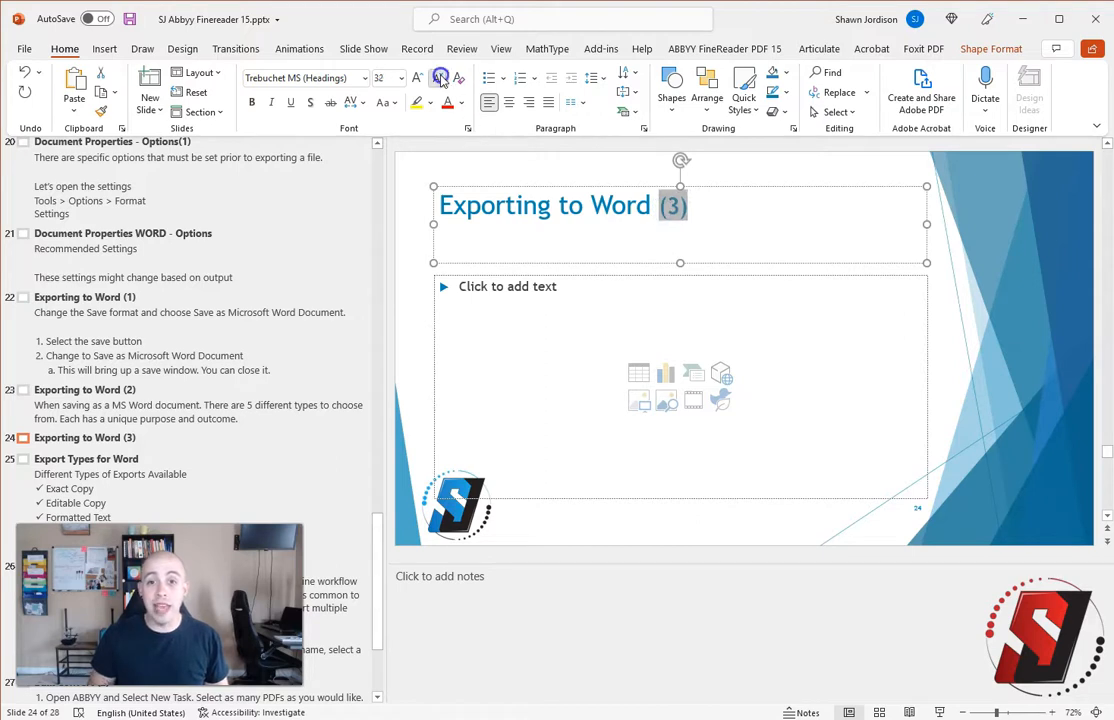
{"action": "left_click", "coordinate": [437, 77]}
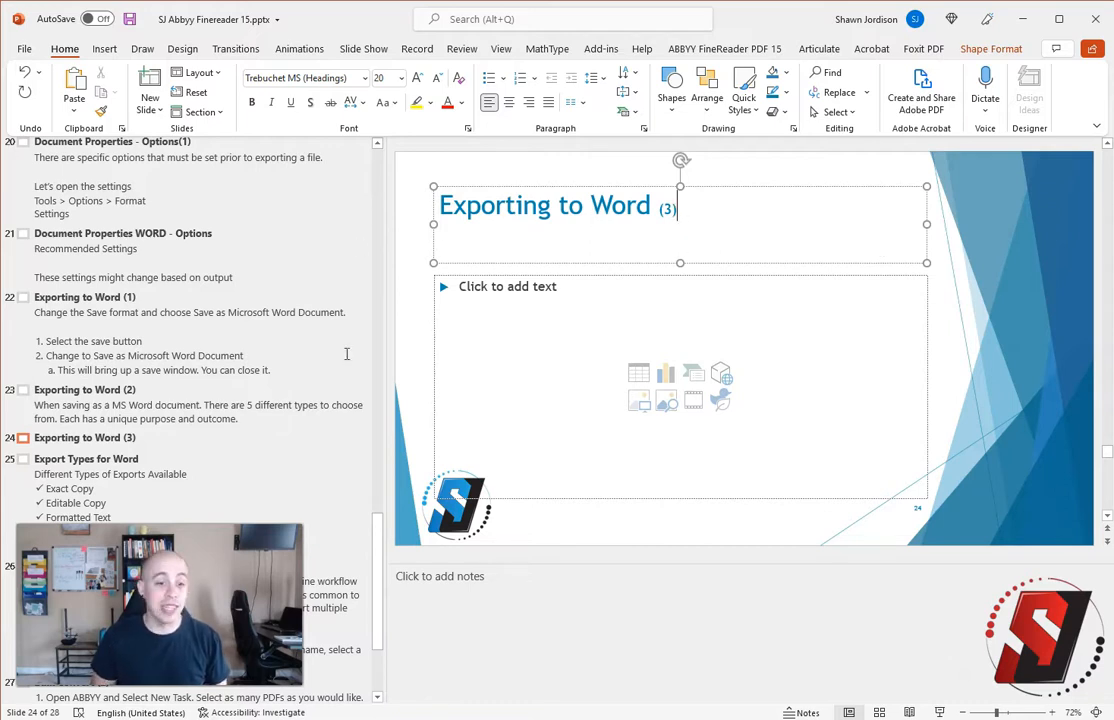
Step: Run Check Accessibility from File > Info and collapse the Missing alternative text group
{"action": "scroll", "scroll_direction": "down", "scroll_amount": 3}
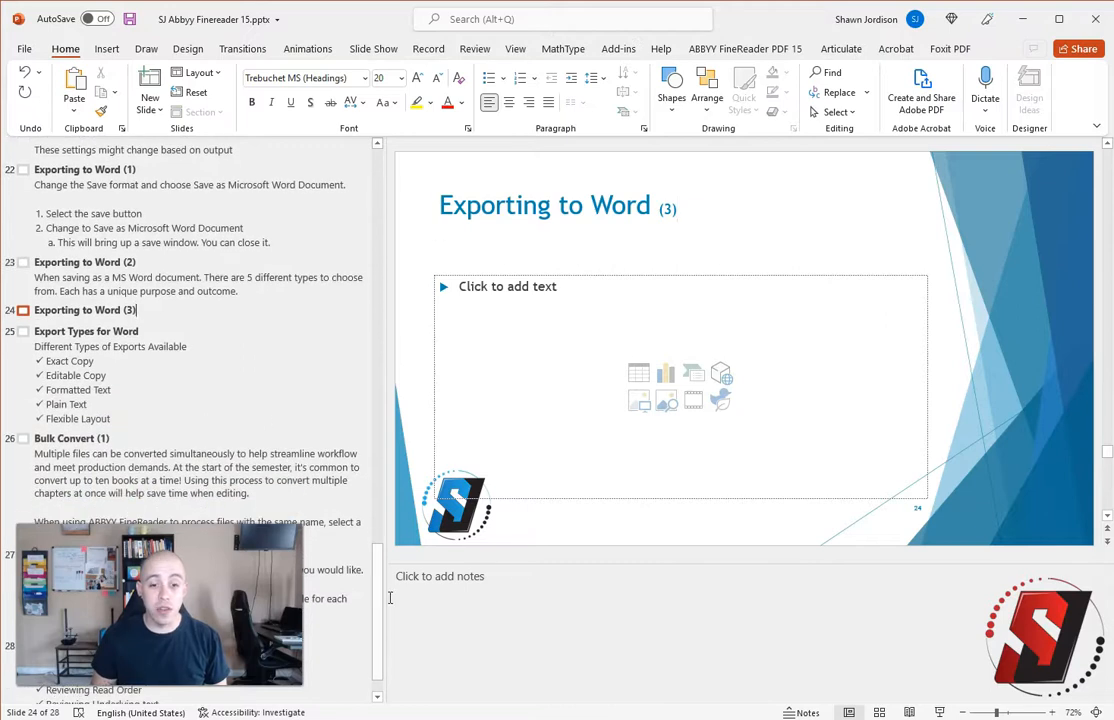
{"action": "scroll", "scroll_direction": "up", "scroll_amount": 3}
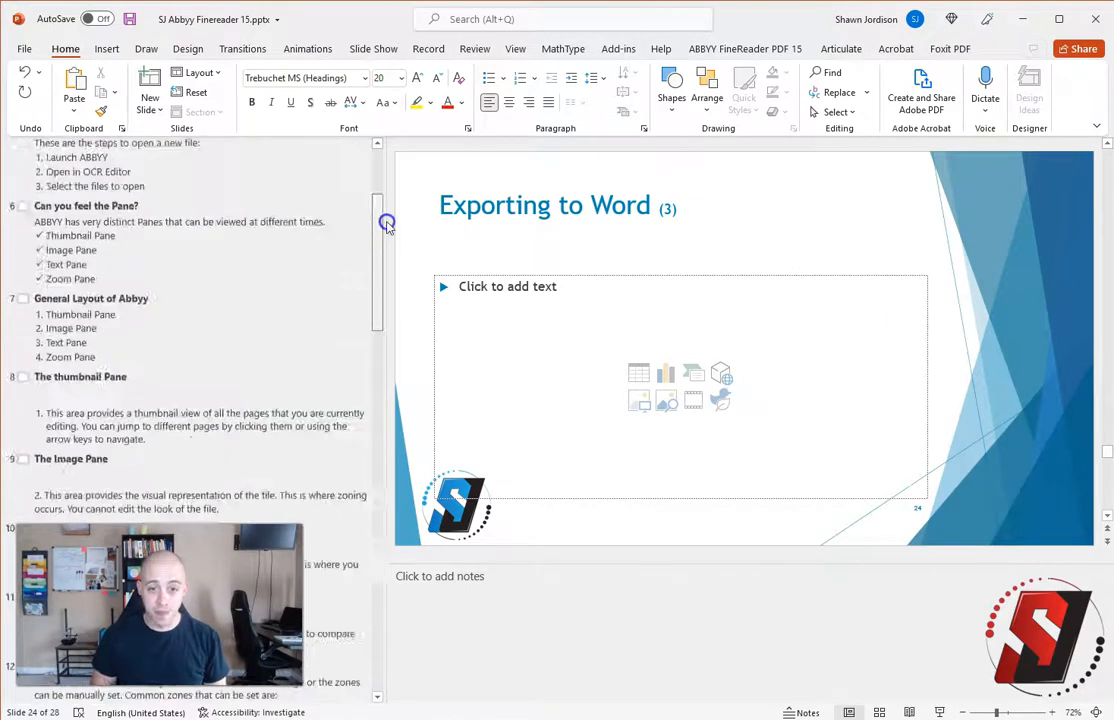
{"action": "scroll", "scroll_direction": "up", "scroll_amount": 3}
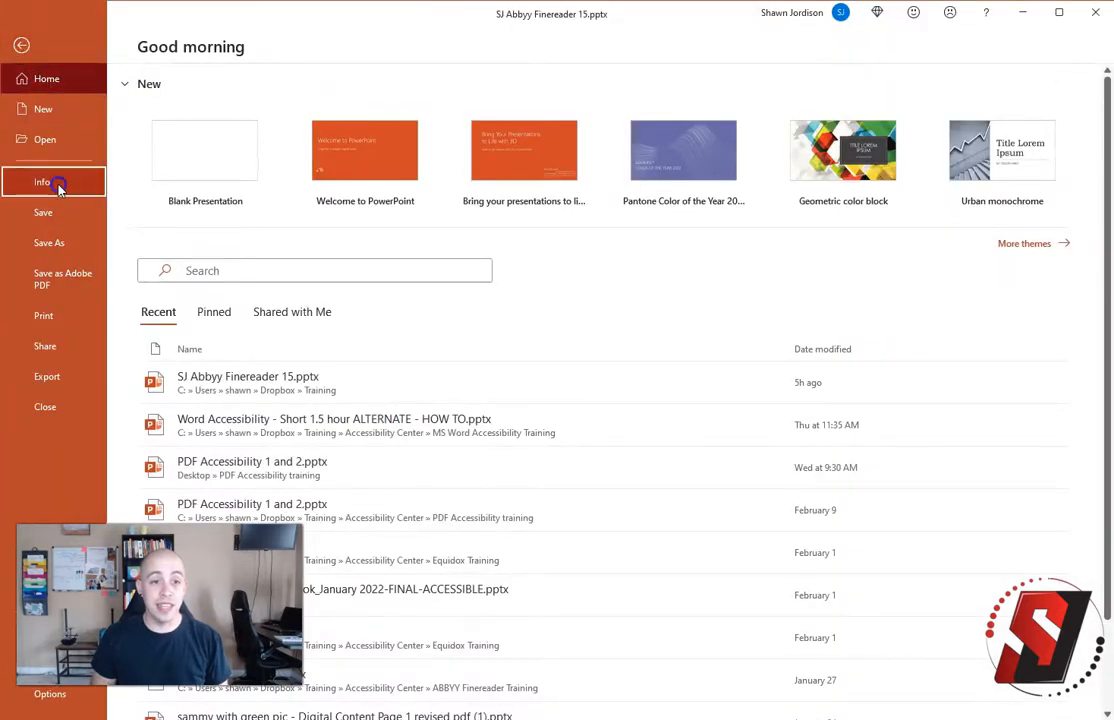
{"action": "left_click", "coordinate": [42, 182]}
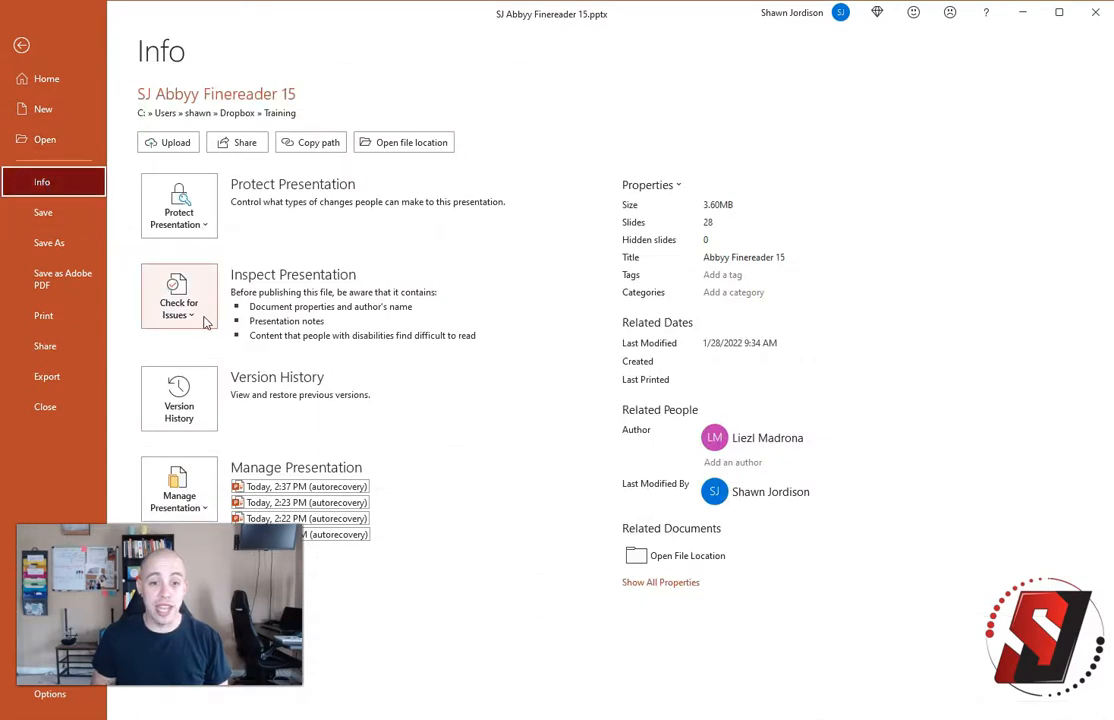
{"action": "left_click", "coordinate": [178, 296]}
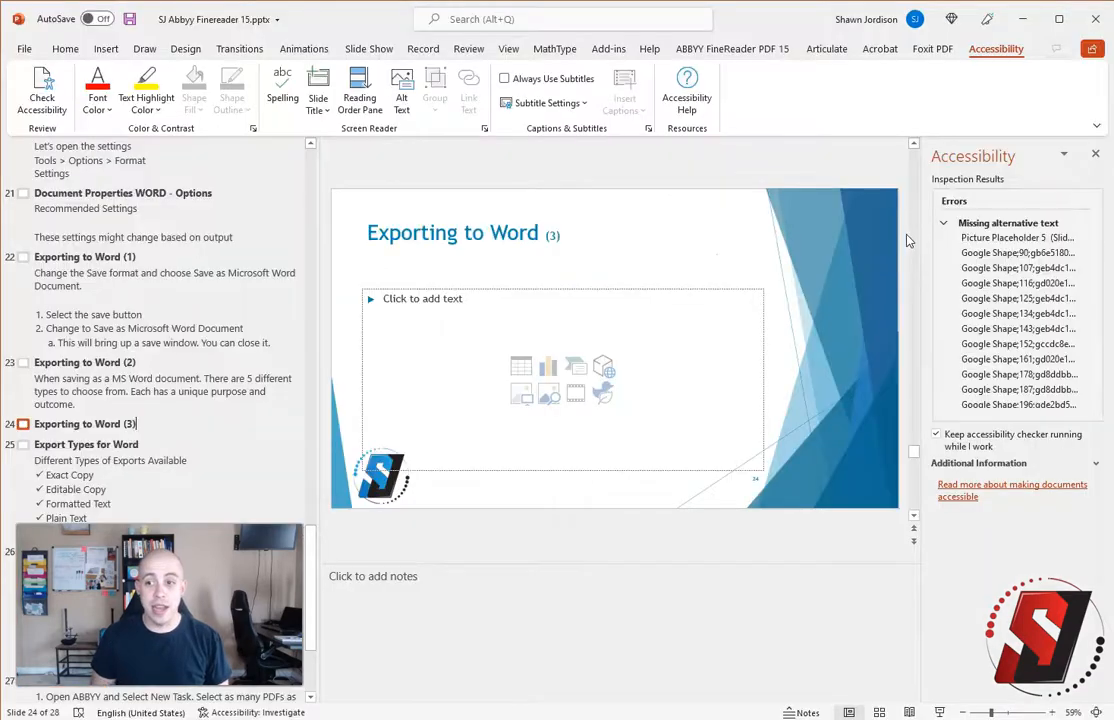
{"action": "left_click", "coordinate": [944, 223]}
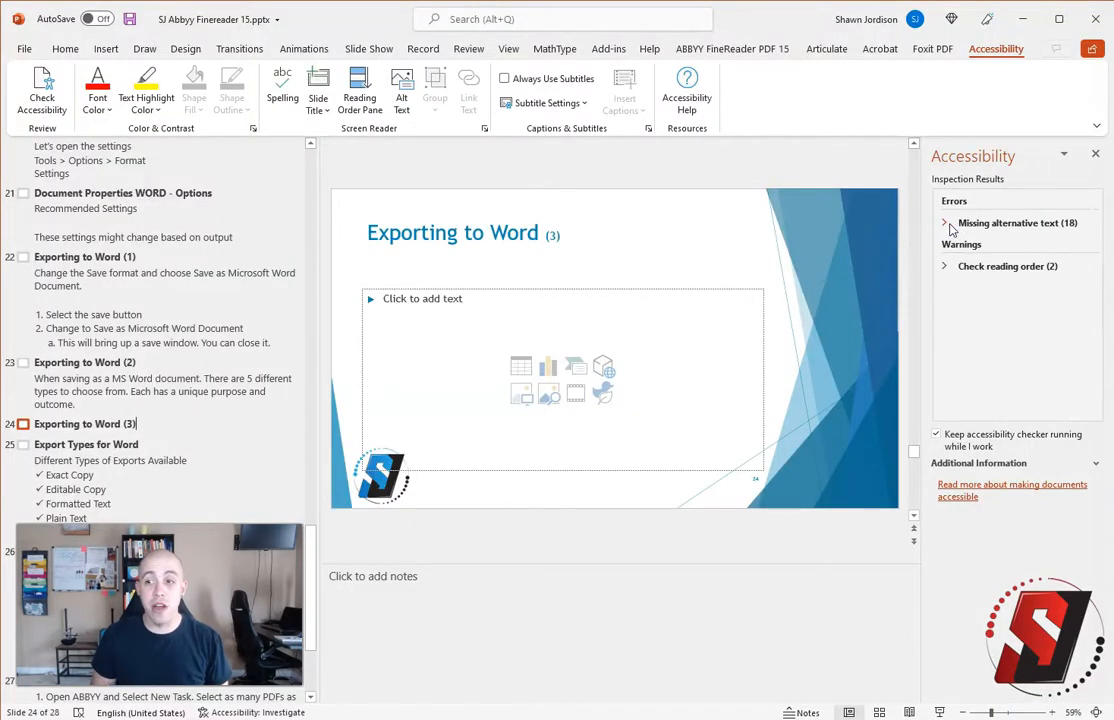